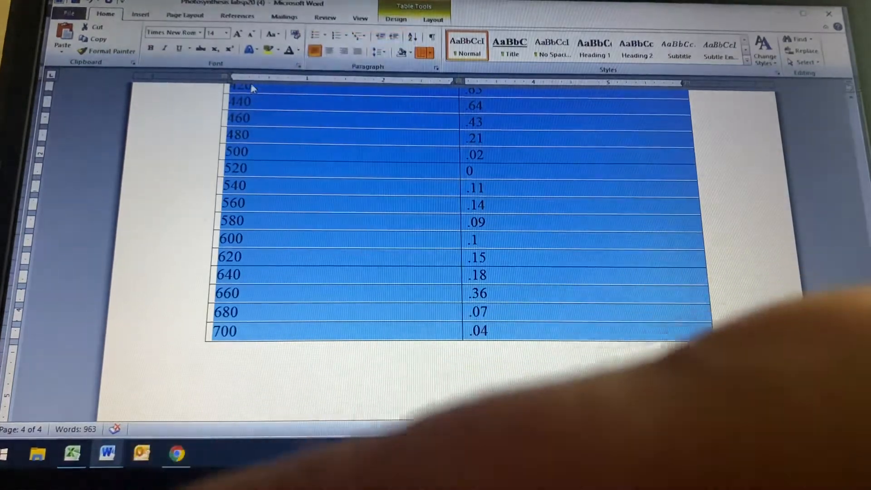
Copy the wavelength and absorbance table from the Word lab handout
left_click(71, 453)
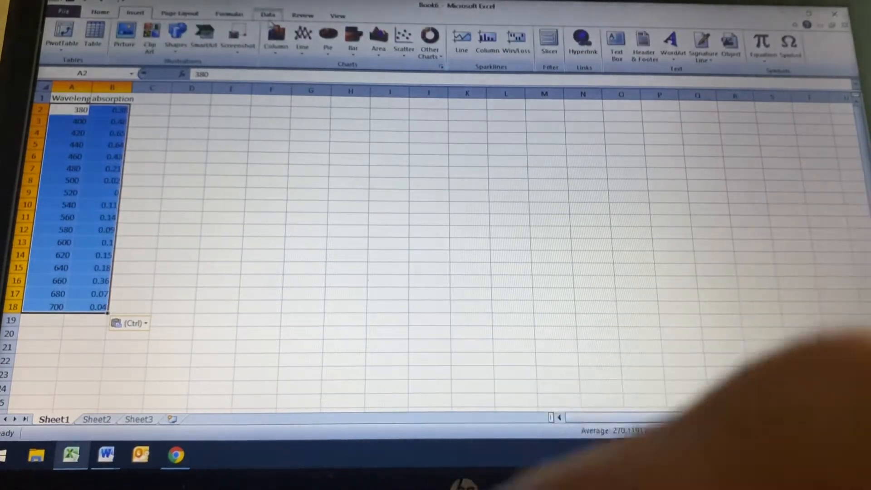
Insert a scatter chart with straight lines and markers from the pasted wavelength/absorption data
left_click(402, 35)
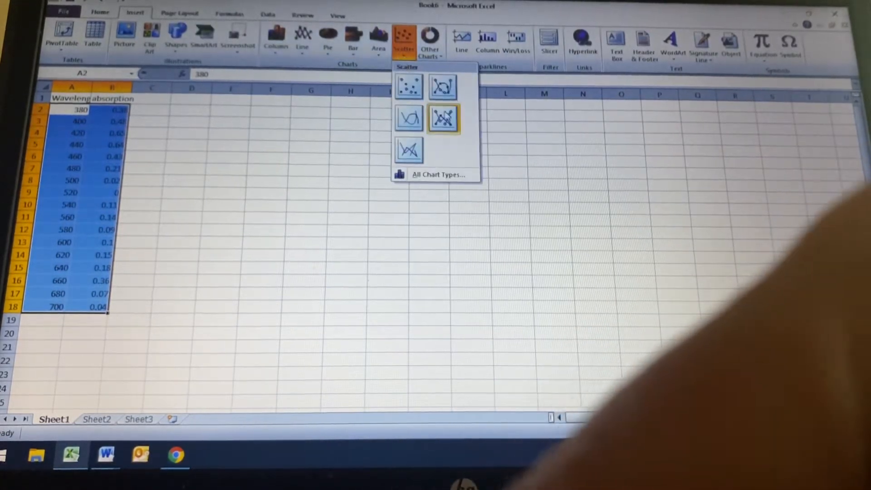
left_click(445, 118)
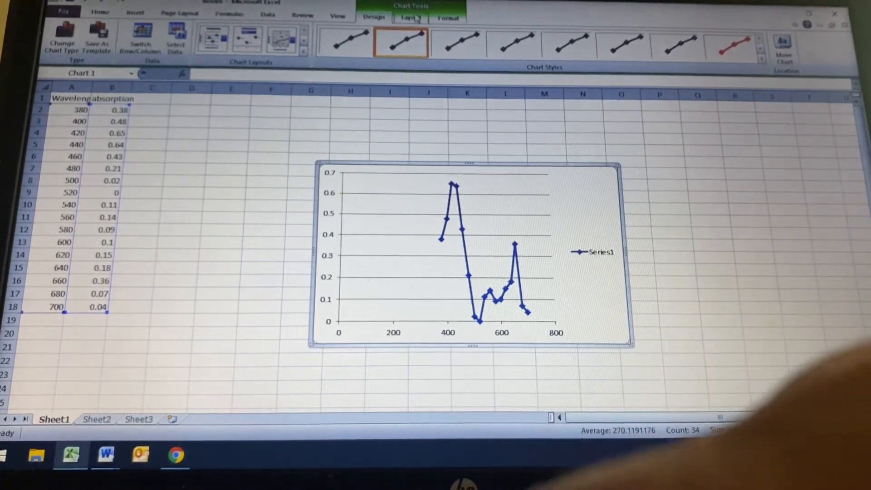
Add a chart title above the chart reading 'absorbance of chlorophyll'
left_click(231, 41)
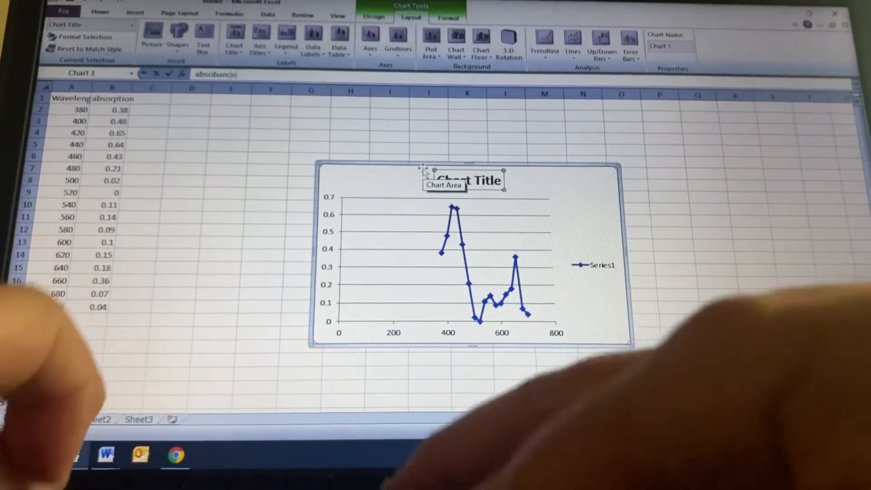
type("absobance of chlorophyll")
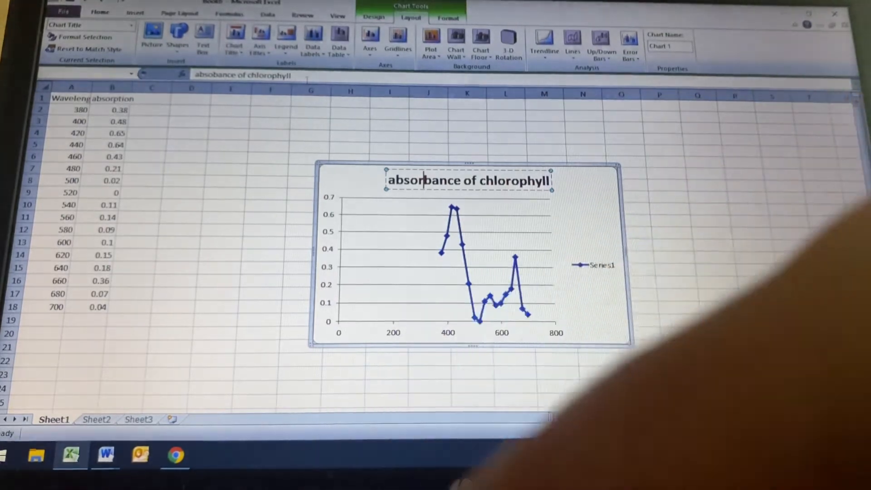
Give the primary vertical axis a vertical-text title reading 'absorbance'
left_click(259, 39)
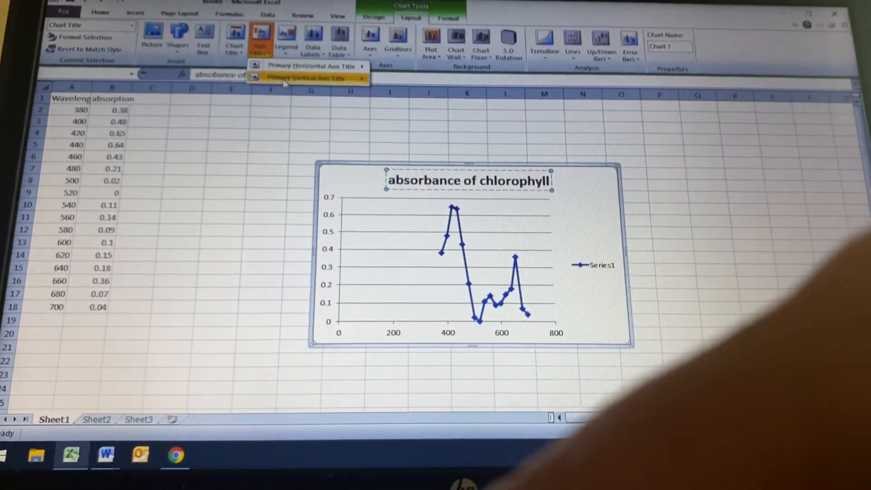
left_click(312, 78)
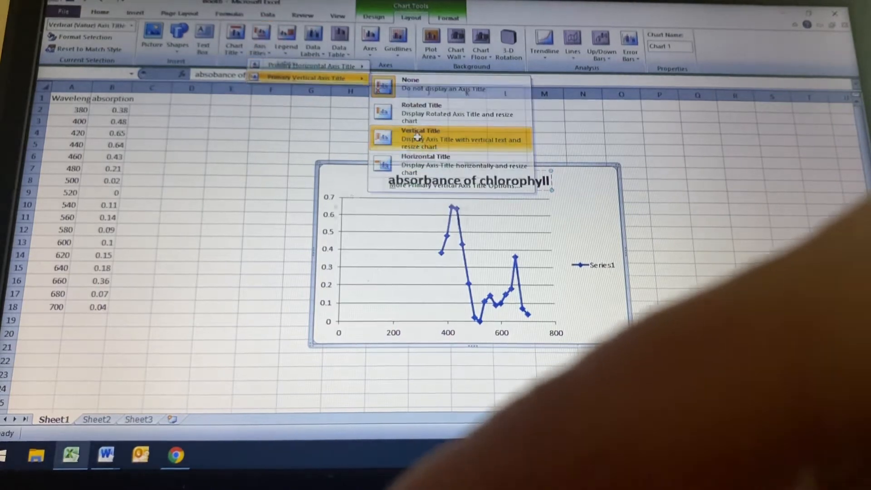
left_click(429, 137)
type("absorbance")
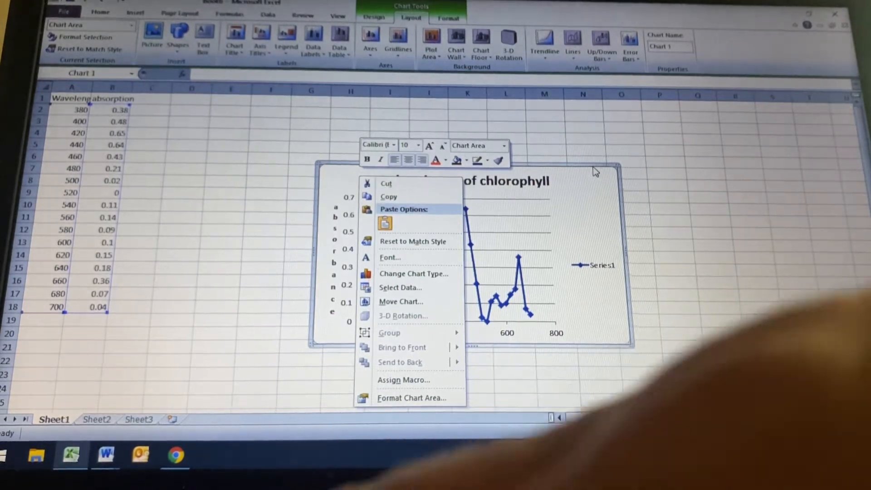
left_click(575, 183)
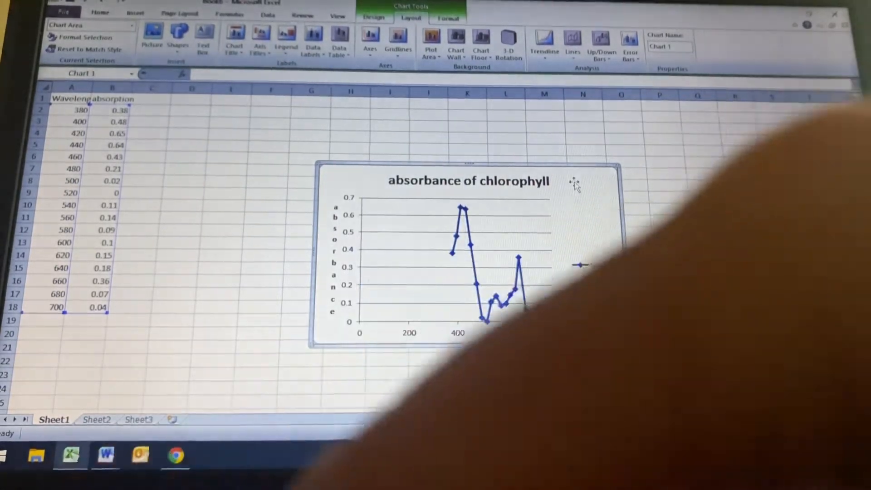
left_click(259, 36)
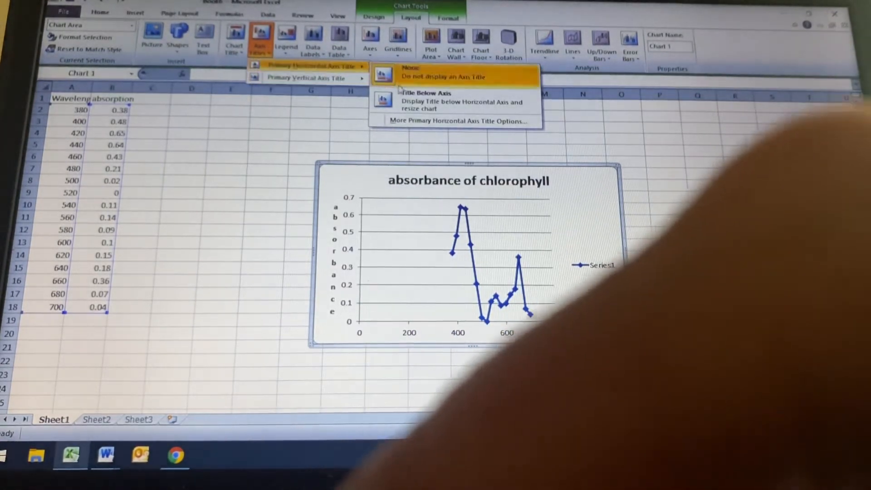
left_click(421, 96)
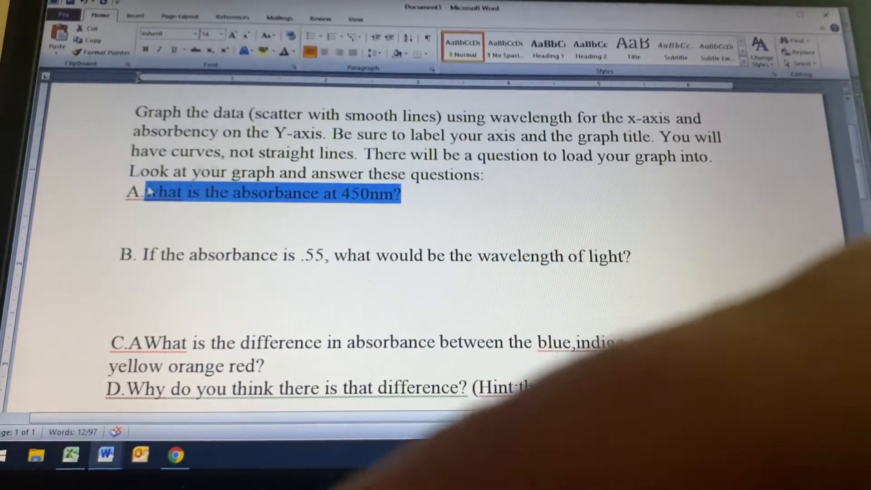
Copy question A, 'what is the absorbance at 450nm?', and switch to Excel to paste it in C1
right_click(172, 194)
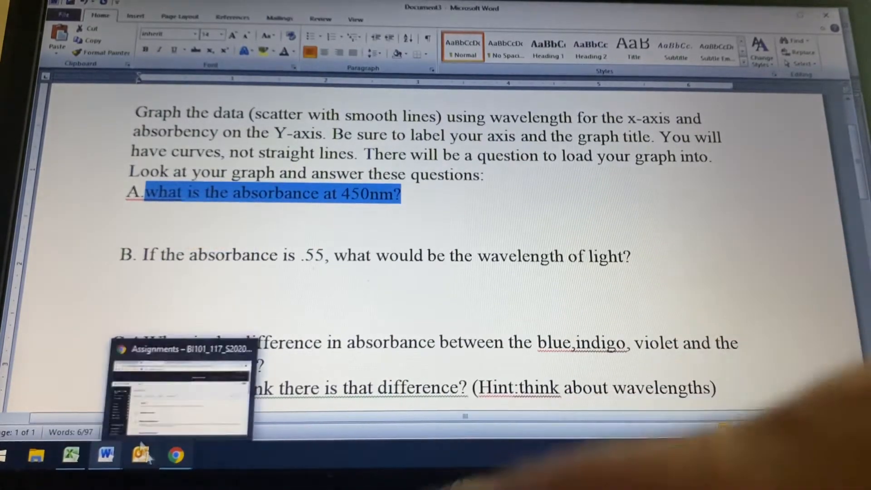
left_click(70, 454)
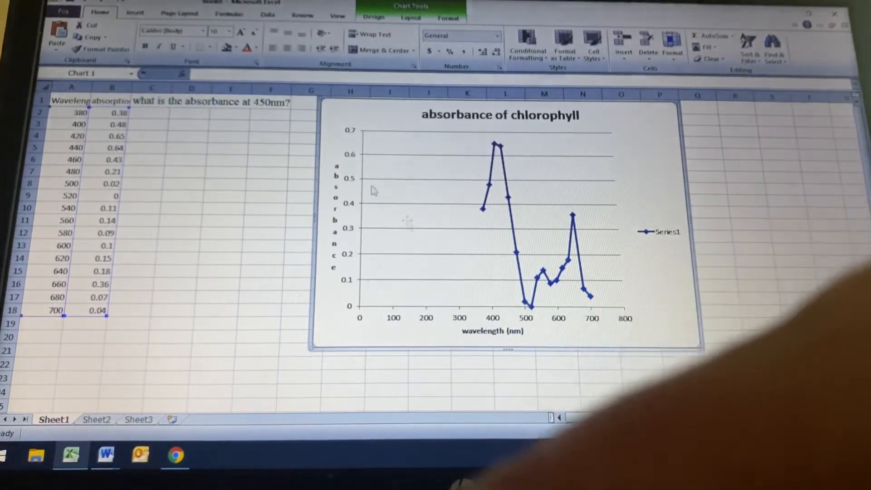
Set the horizontal wavelength axis major unit to a fixed 50 nm
left_click(410, 18)
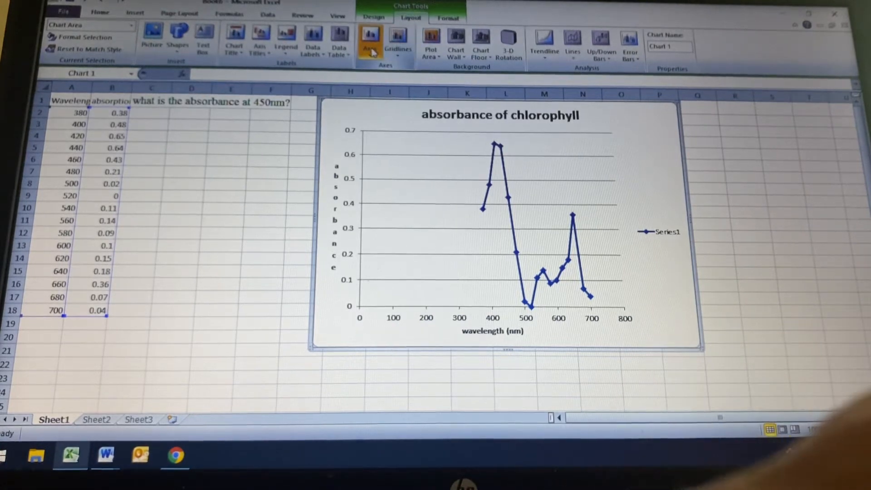
left_click(370, 41)
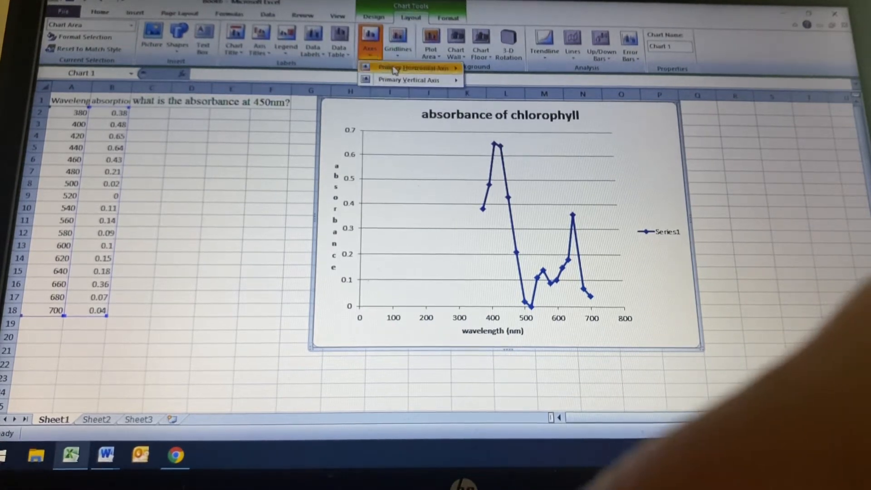
left_click(410, 67)
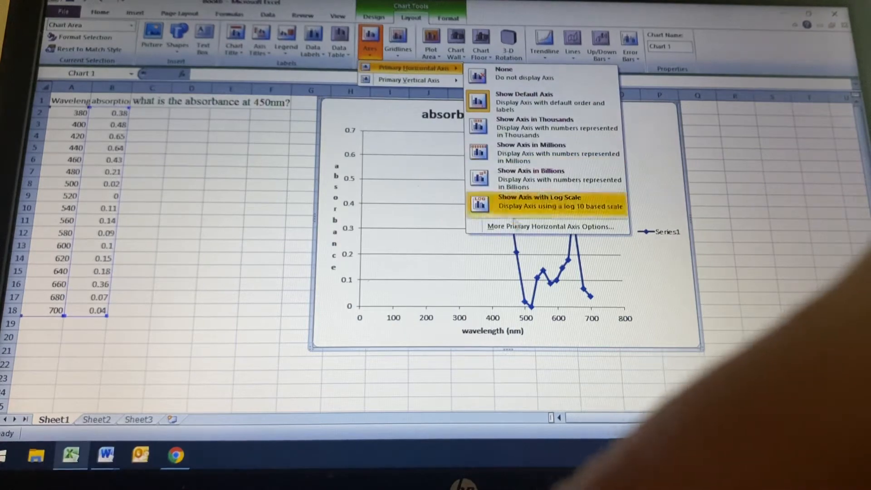
left_click(552, 226)
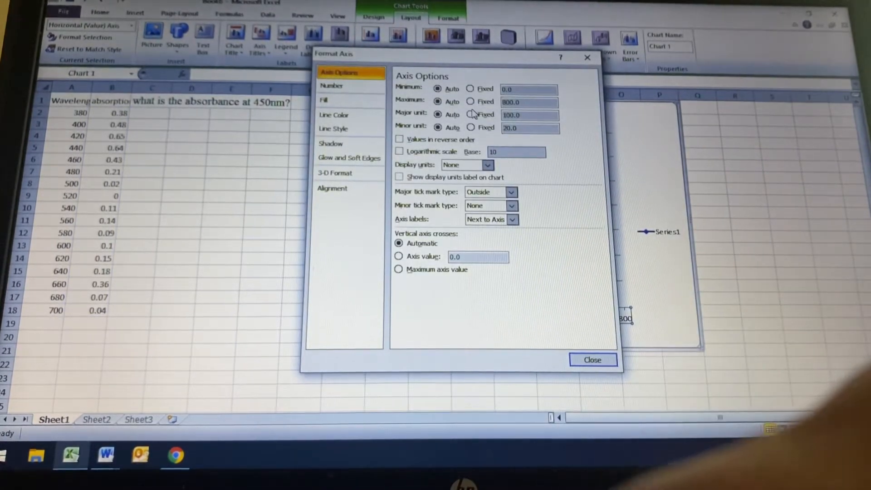
left_click(470, 115)
type("50")
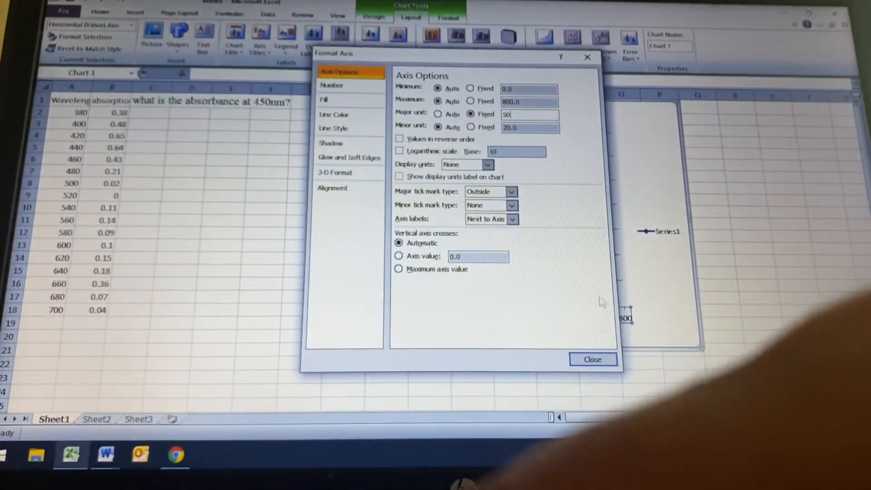
left_click(593, 359)
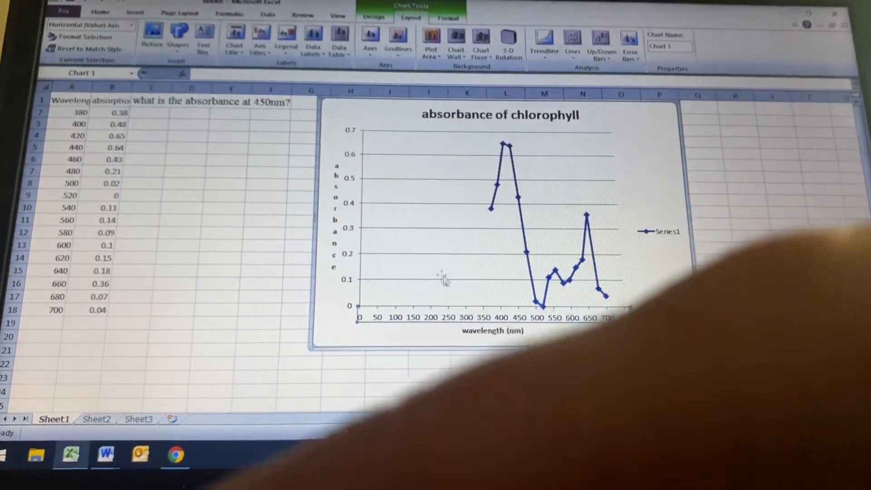
Show minor primary vertical gridlines on the absorbance of chlorophyll chart
left_click(395, 37)
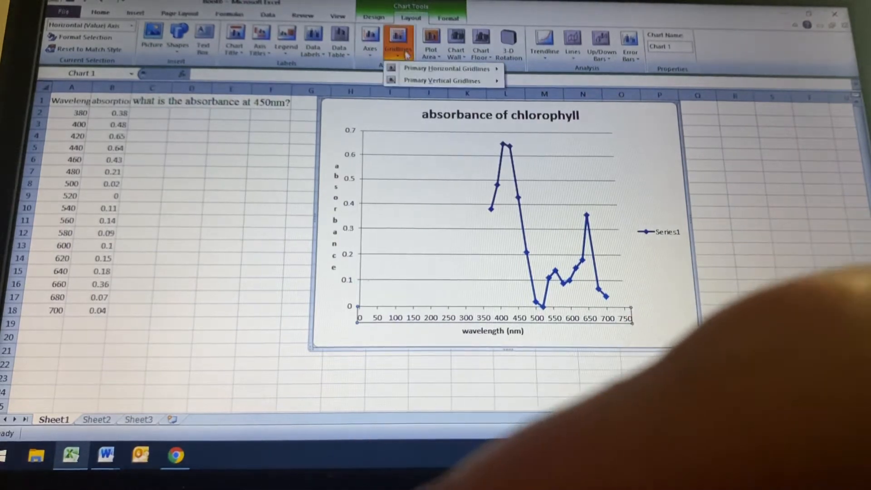
left_click(444, 81)
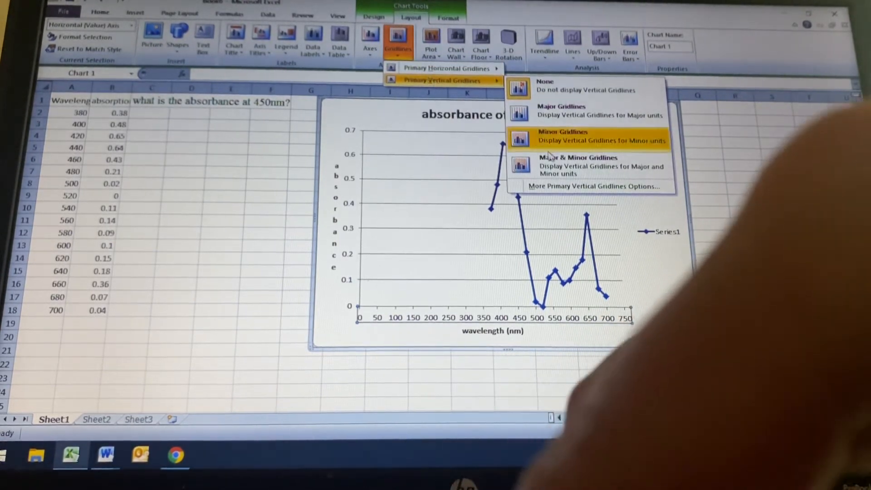
left_click(561, 137)
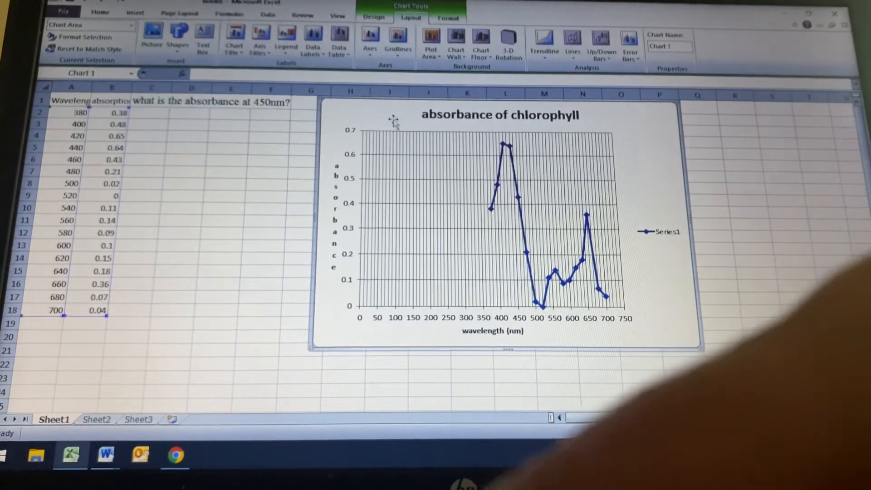
Set the vertical absorbance axis major unit to a fixed 0.05
left_click(369, 36)
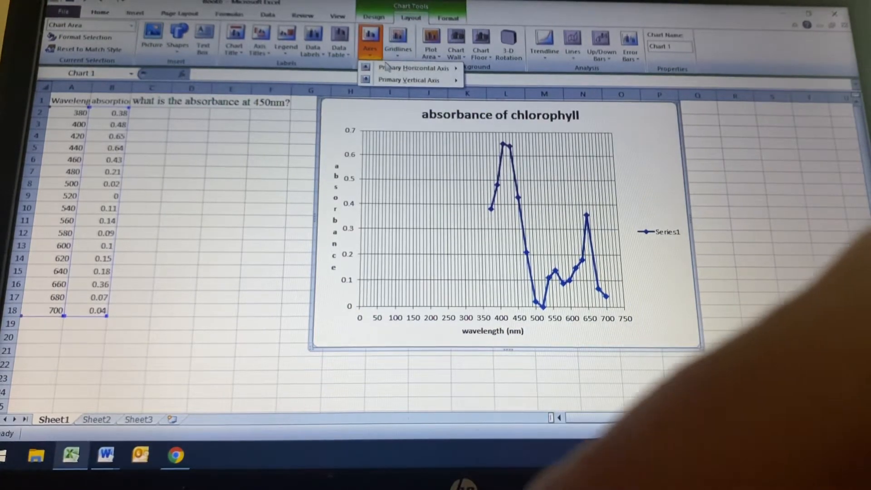
mouse_move(411, 80)
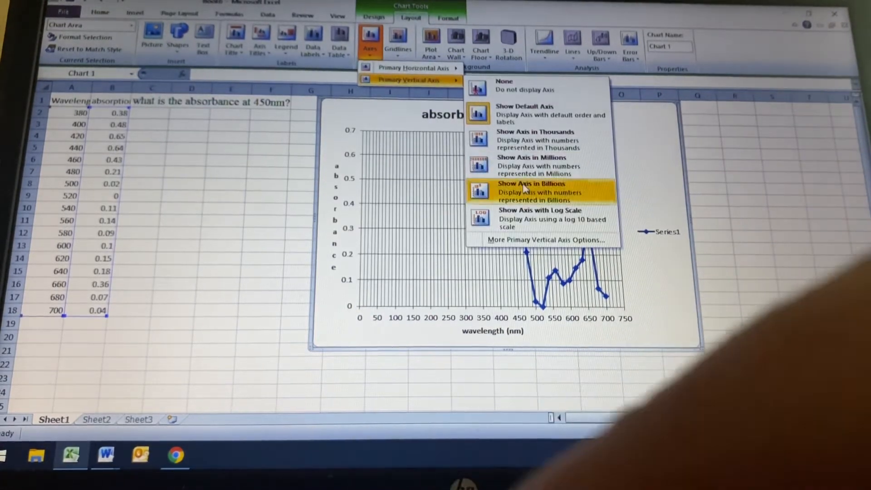
left_click(545, 239)
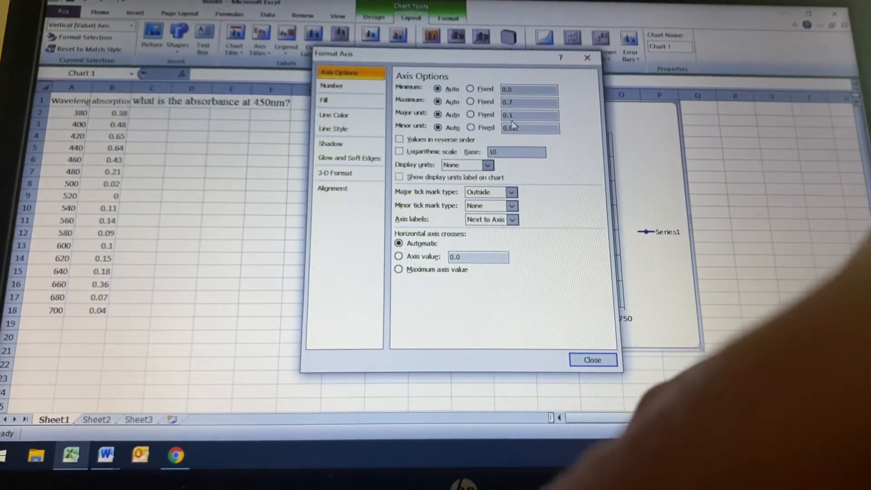
left_click(470, 114)
type("0.05")
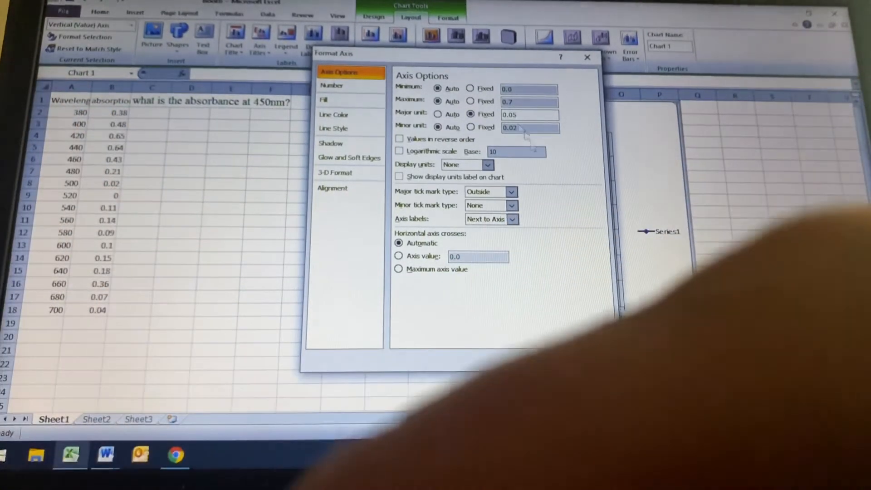
left_click(587, 57)
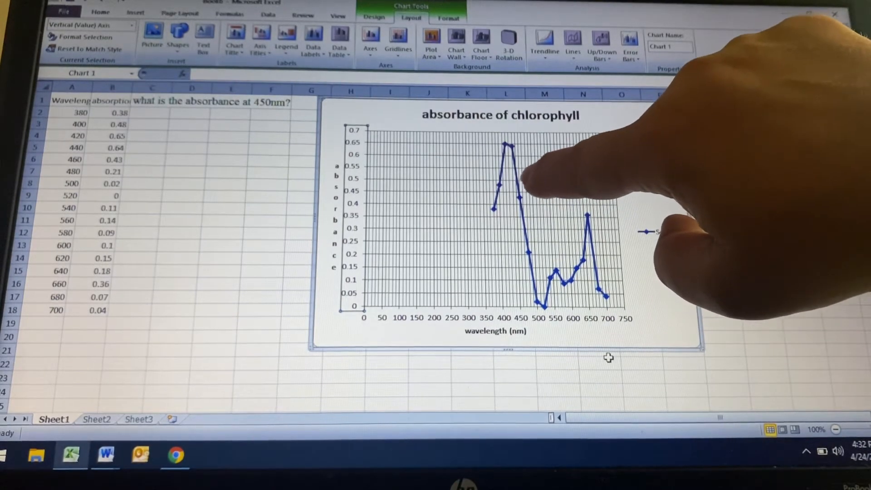
Enter .51 in cell D2 as the 450 nm answer and return to the Word questions document
left_click(189, 113)
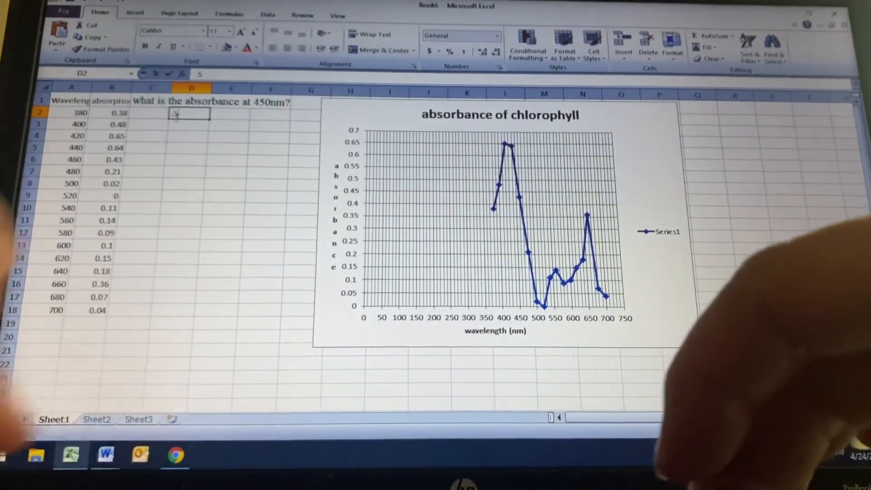
type(".51")
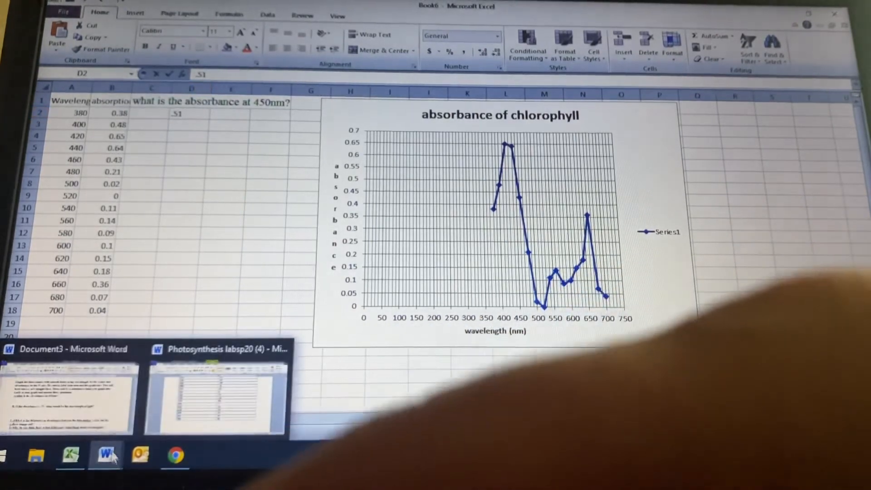
left_click(104, 455)
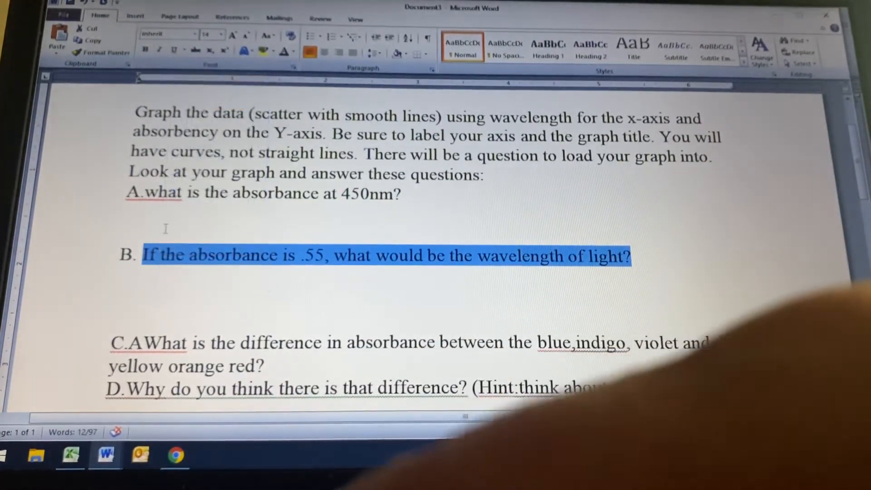
Copy question B about absorbance .55 for pasting into cell C3
left_click(70, 454)
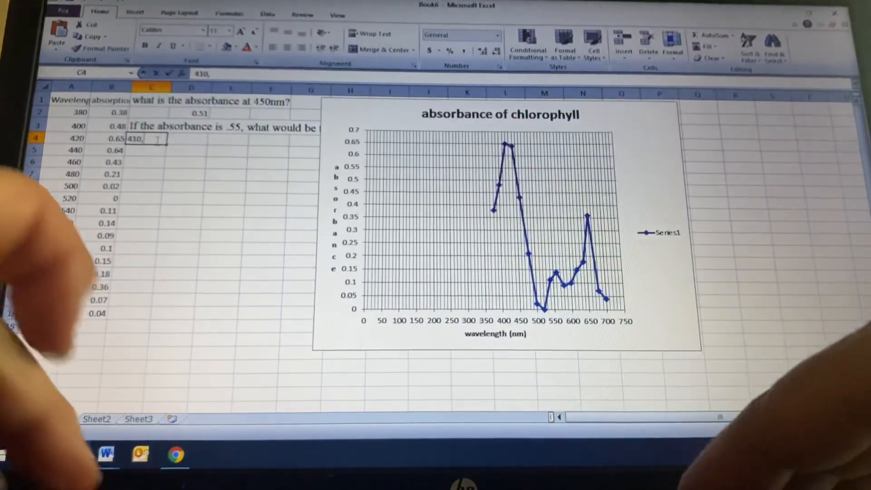
Finish the question B answer in cell C4 as 410,440
type("440")
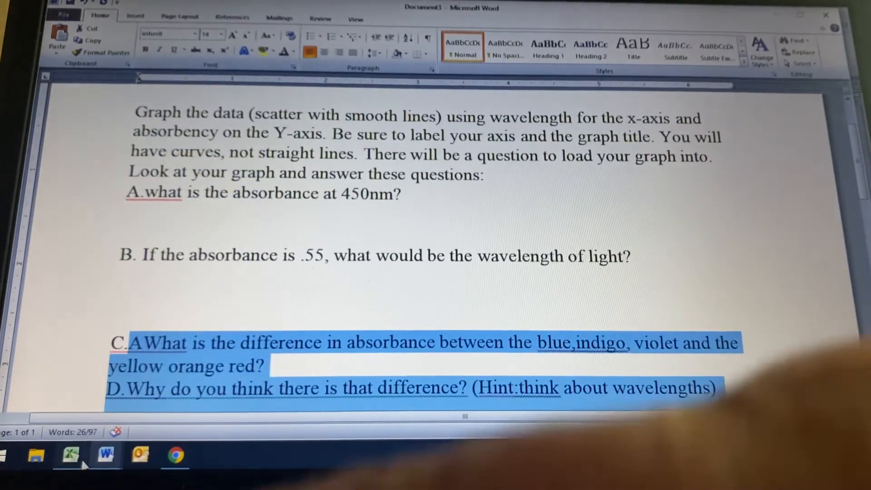
Paste questions C and D into cells C5 and C6 of the Excel sheet
left_click(69, 455)
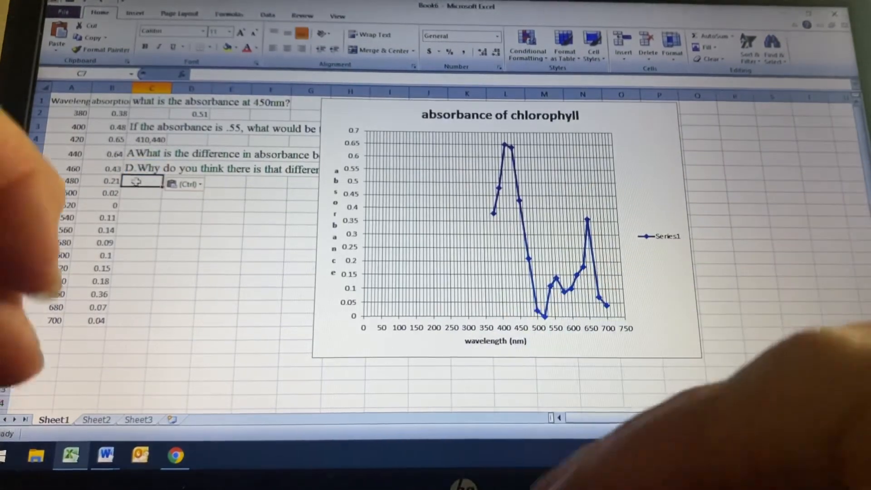
Enter in C7: much more absorbance at the BIV because shorter wavelengths carry more energy
type("more")
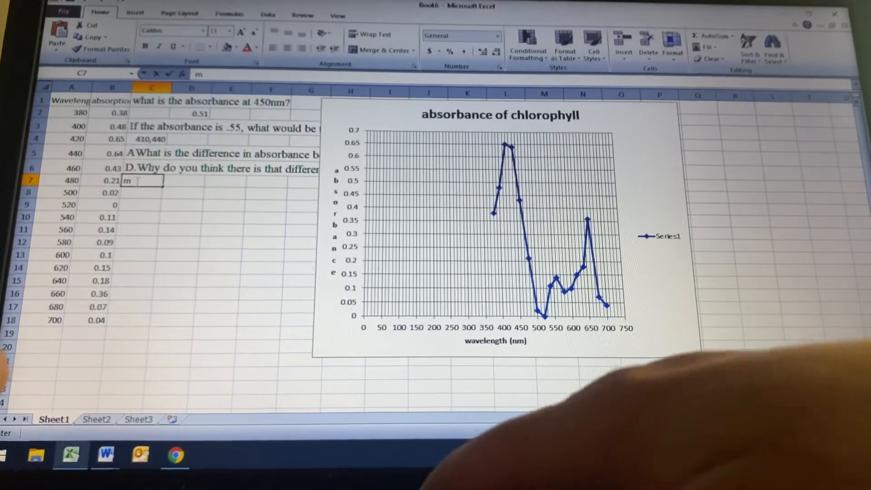
type("uch more")
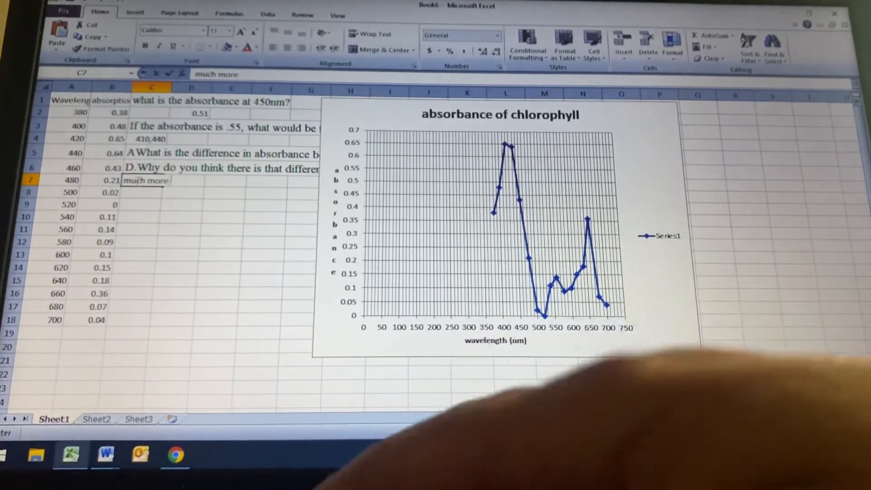
type("absorbance at the")
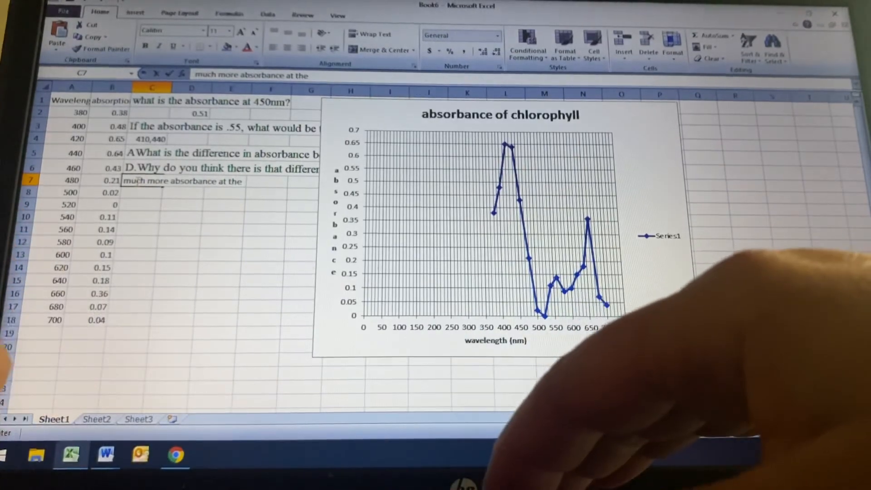
type("because the sh")
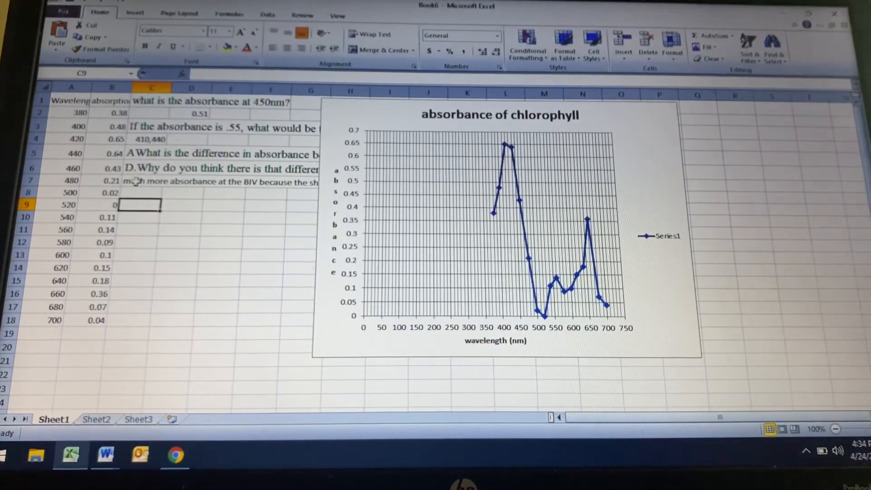
left_click(145, 181)
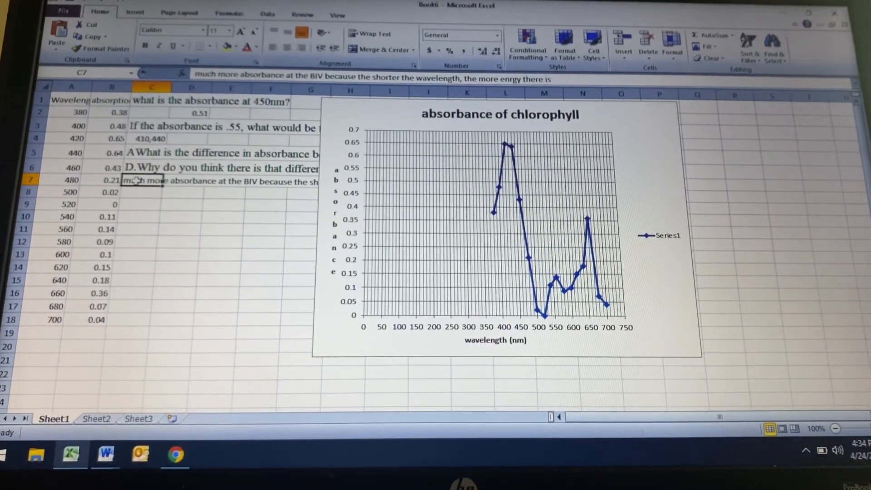